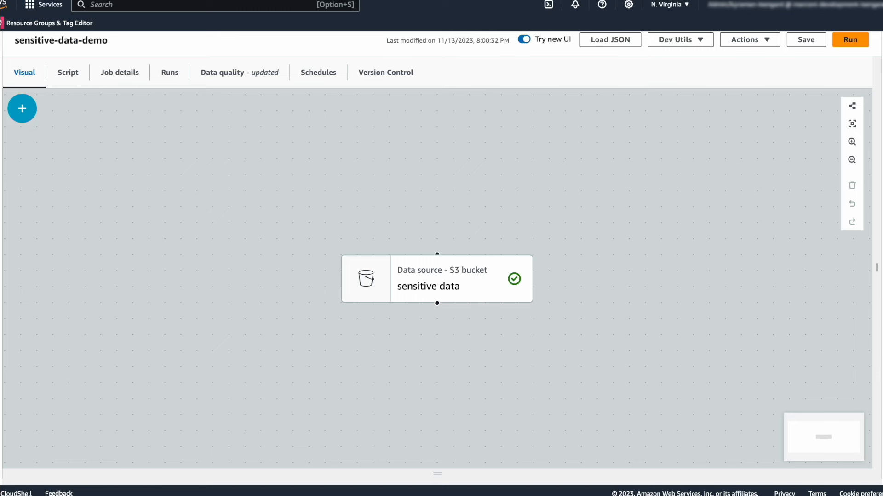
Step: Bring up the Add nodes panel from the S3 source and search 'pii' for transforms
{"action": "left_click", "coordinate": [436, 278]}
{"action": "type", "text": "pii"}
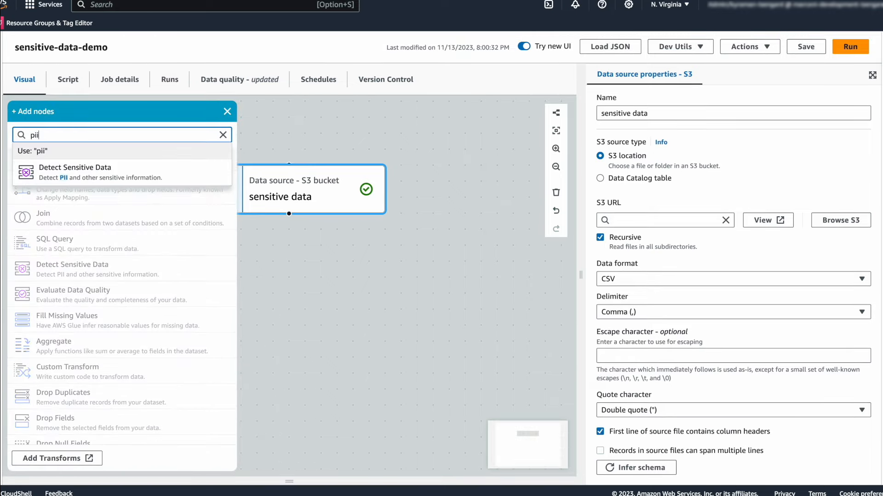
Step: Insert the Detect Sensitive Data transform below the S3 source node
{"action": "left_click", "coordinate": [75, 168]}
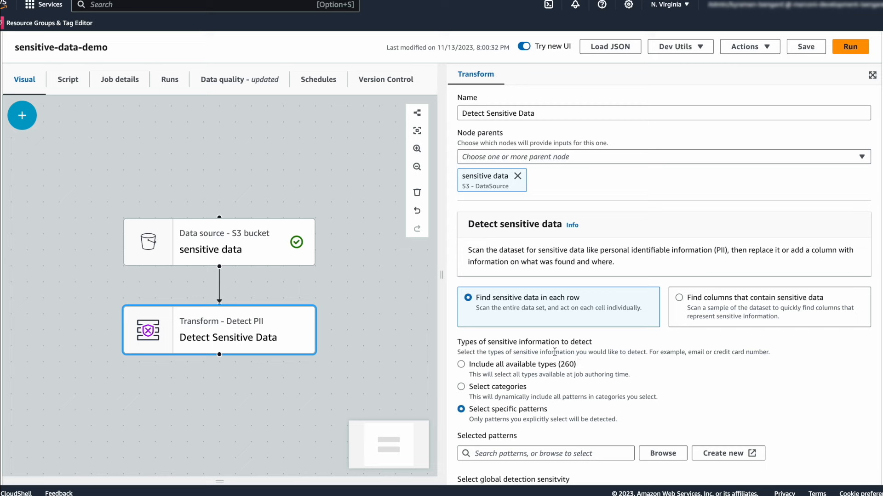
Step: Choose 'Include all available types (260)' and move down to the global action settings
{"action": "left_click", "coordinate": [461, 364]}
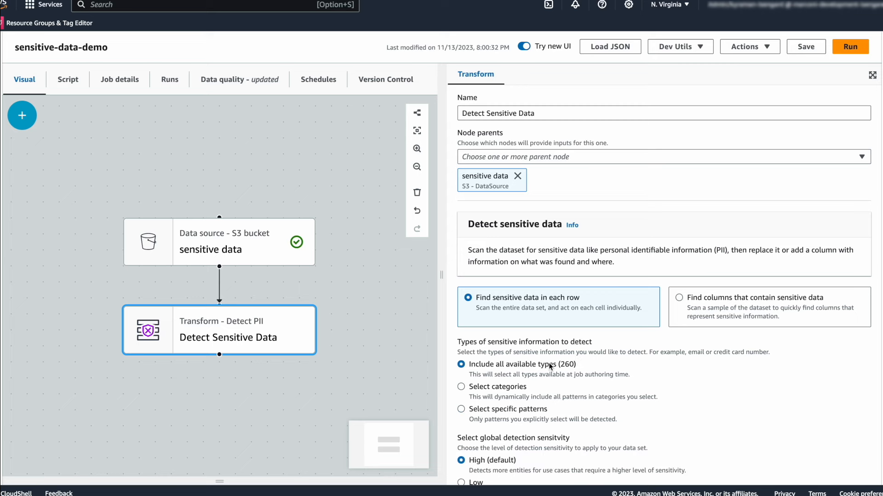
{"action": "scroll", "scroll_direction": "down", "scroll_amount": 3}
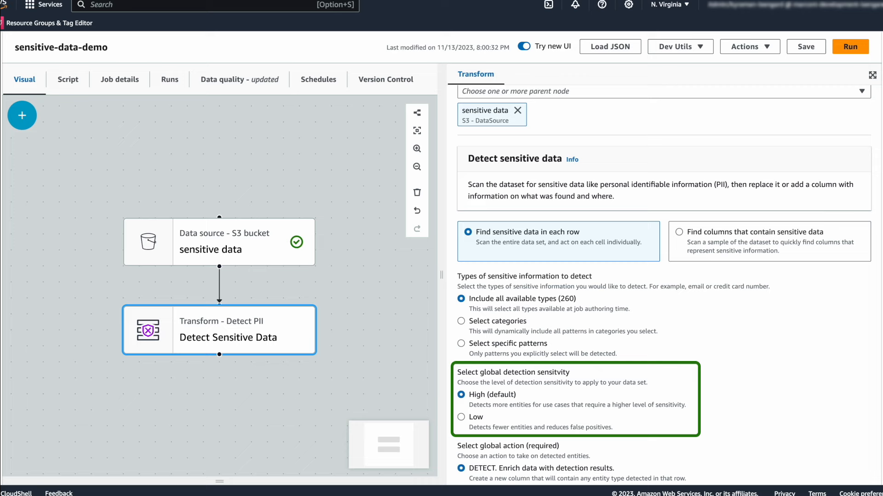
{"action": "scroll", "scroll_direction": "down", "scroll_amount": 3}
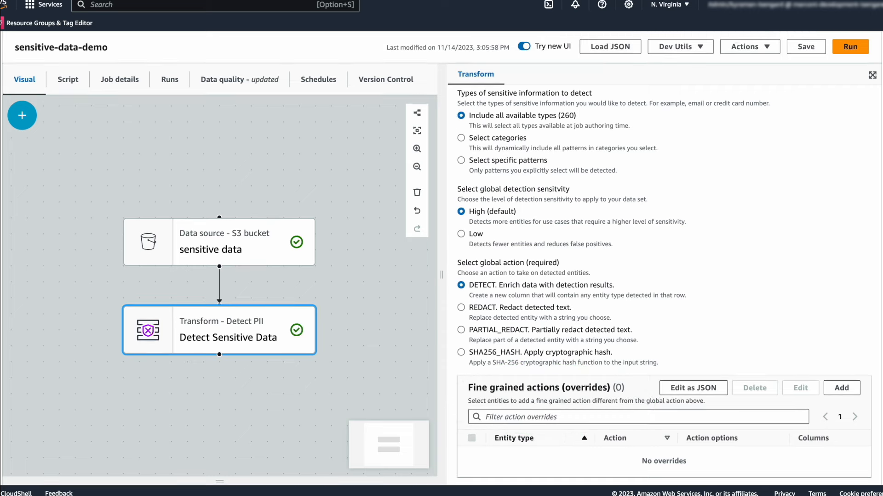
Step: Add a fine-grained override redacting BANK_ACCOUNT entities in the bank account column
{"action": "left_click", "coordinate": [840, 388]}
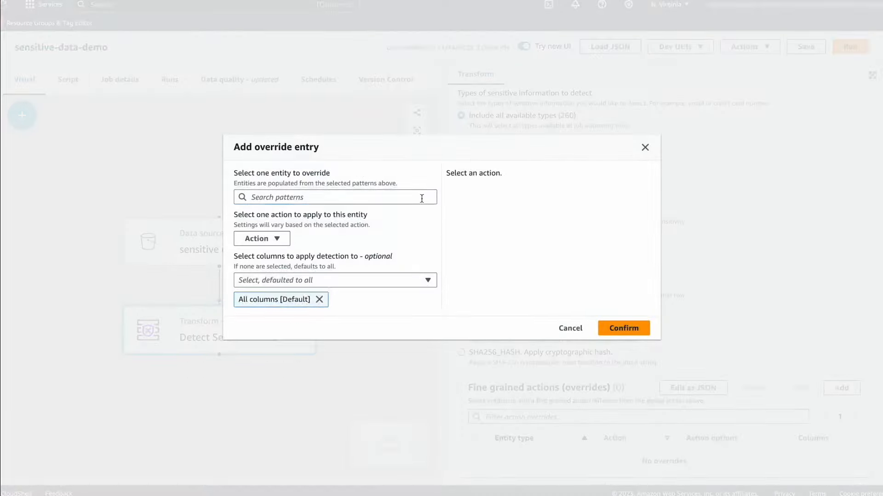
{"action": "left_click", "coordinate": [261, 232]}
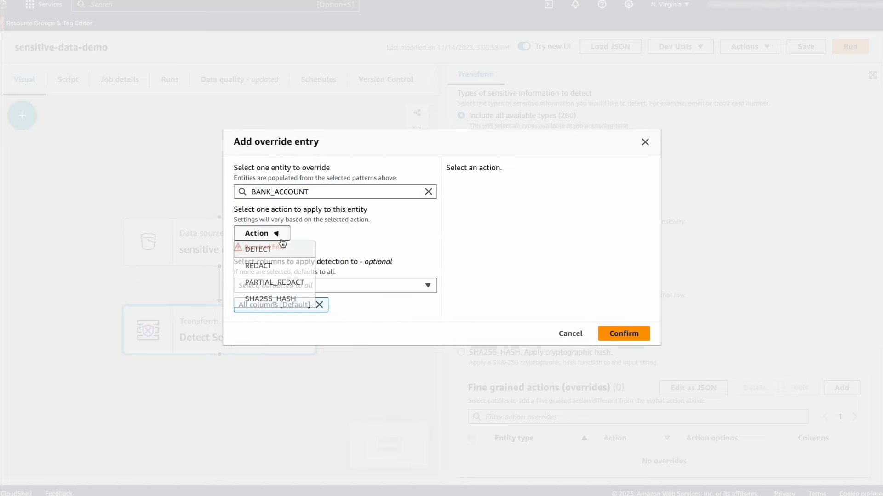
{"action": "left_click", "coordinate": [274, 265]}
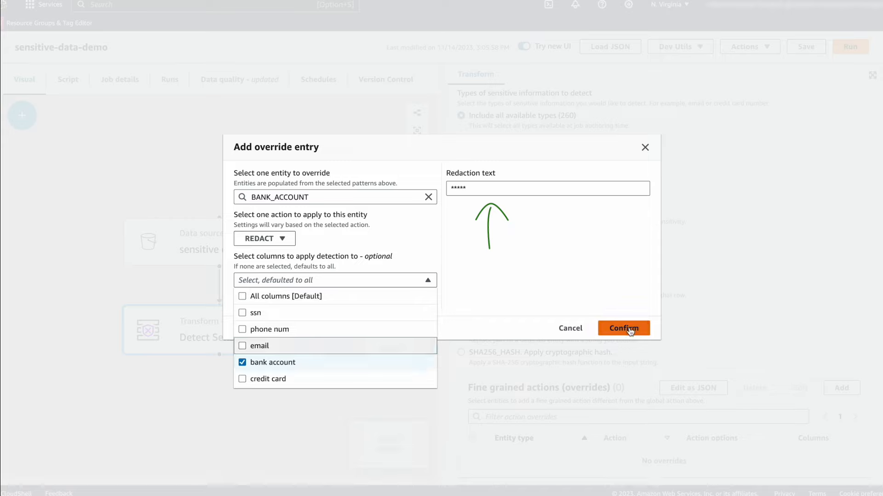
{"action": "left_click", "coordinate": [623, 328]}
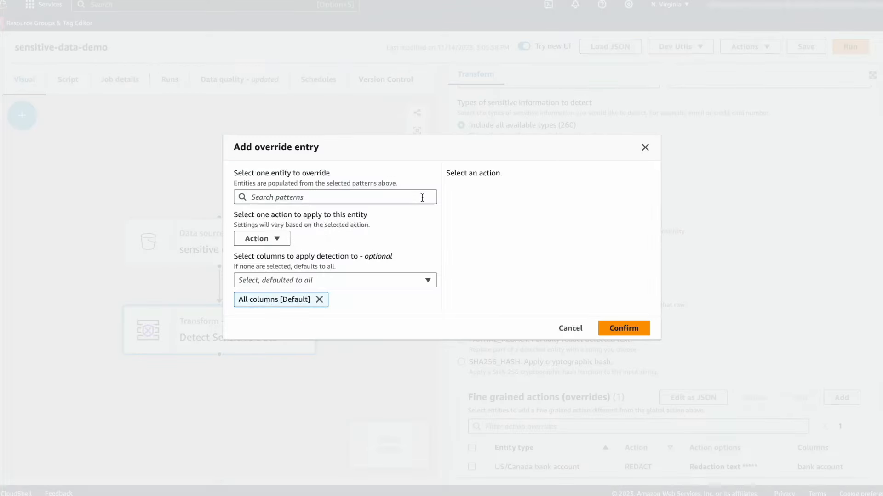
Step: Add a CREDIT_CARD override with PARTIAL_REDACT keeping the last 4 characters in the credit card column
{"action": "type", "text": "CREDIT_CARD"}
{"action": "type", "text": "4"}
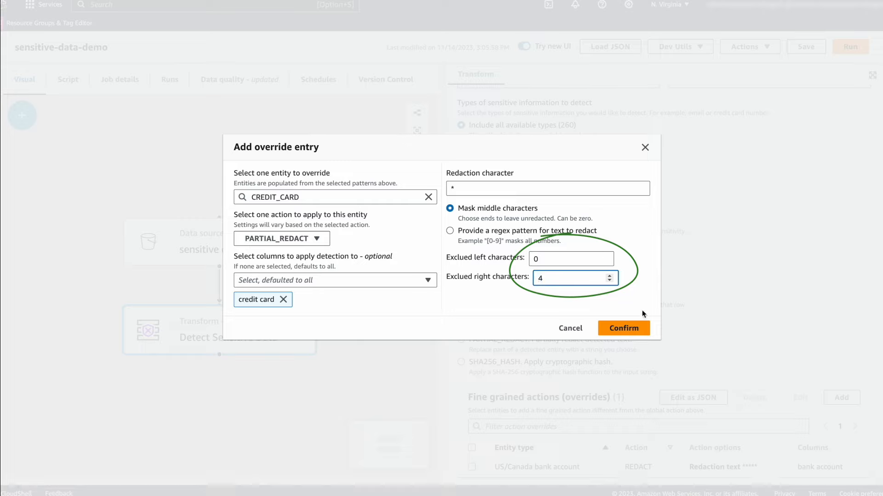
{"action": "left_click", "coordinate": [428, 196]}
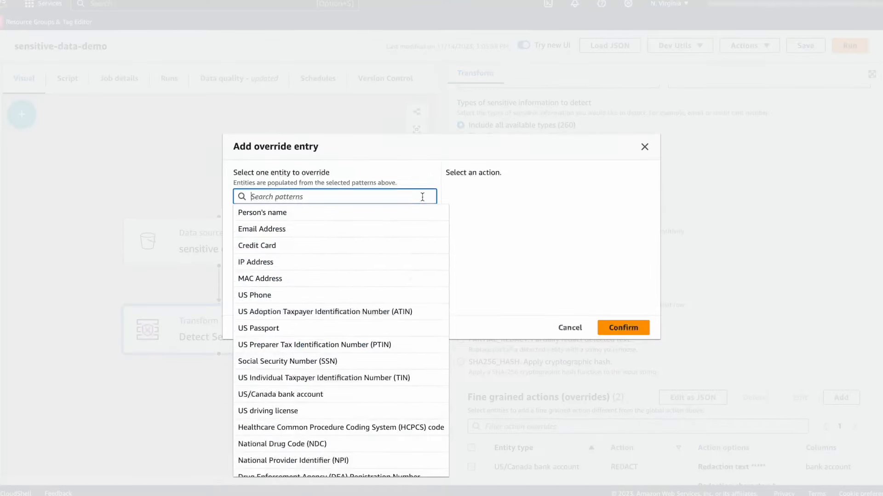
Step: Add an EMAIL override partially redacting the email column by a regex match pattern
{"action": "left_click", "coordinate": [262, 229]}
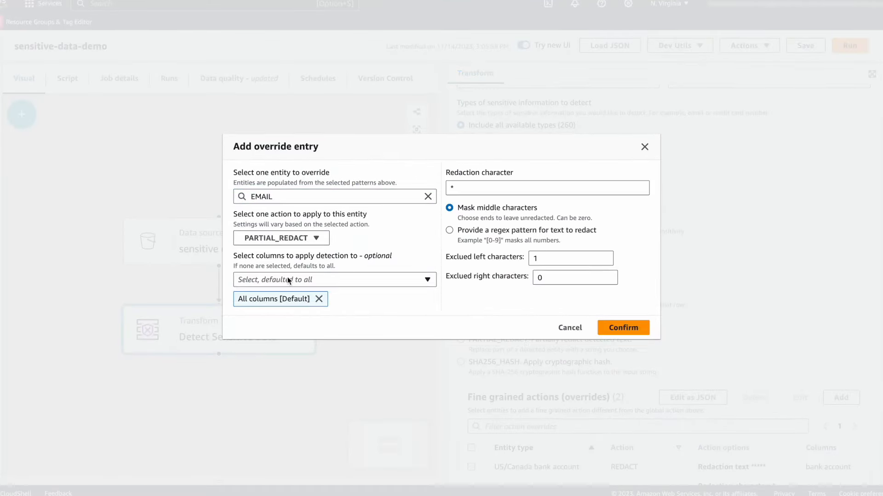
{"action": "left_click", "coordinate": [334, 279]}
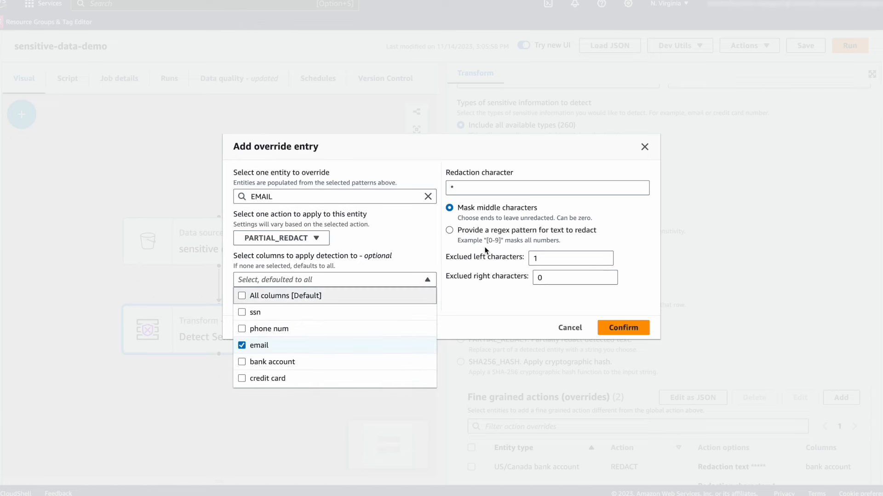
{"action": "left_click", "coordinate": [449, 229]}
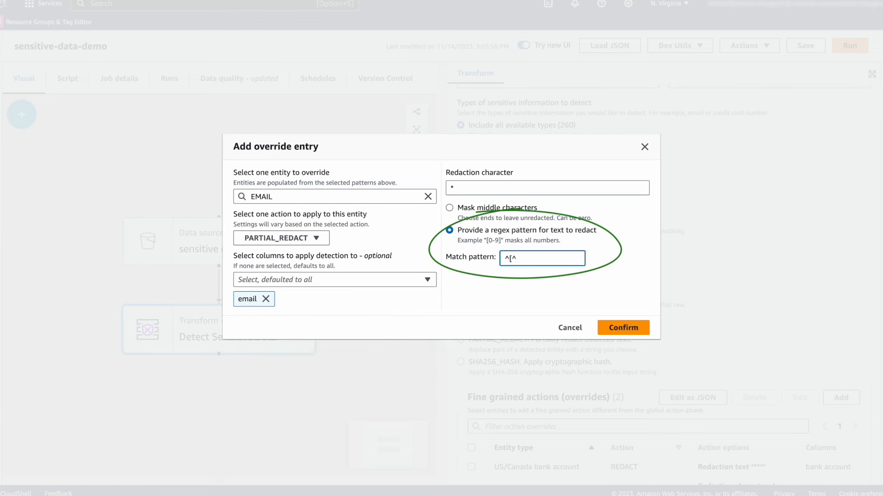
{"action": "left_click", "coordinate": [622, 327]}
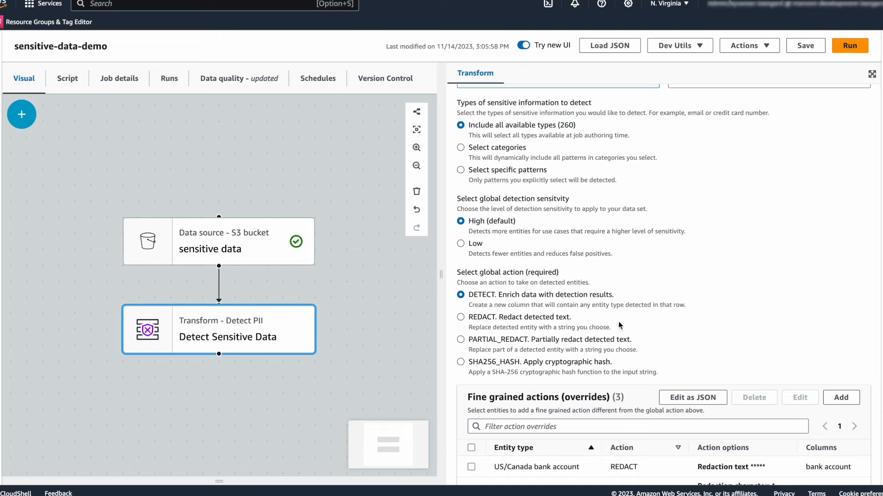
Step: Add a Social Security Number override applying SHA256_HASH to the ssn column
{"action": "left_click", "coordinate": [841, 397]}
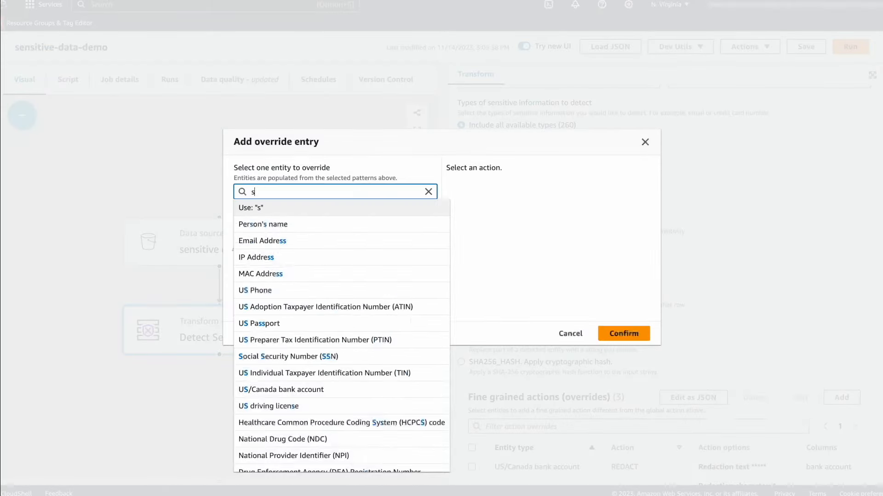
{"action": "left_click", "coordinate": [288, 357]}
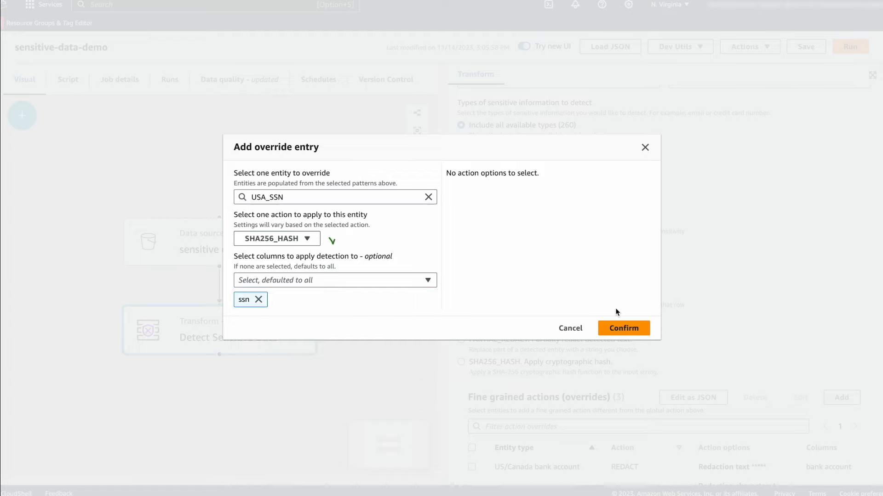
{"action": "left_click", "coordinate": [624, 329]}
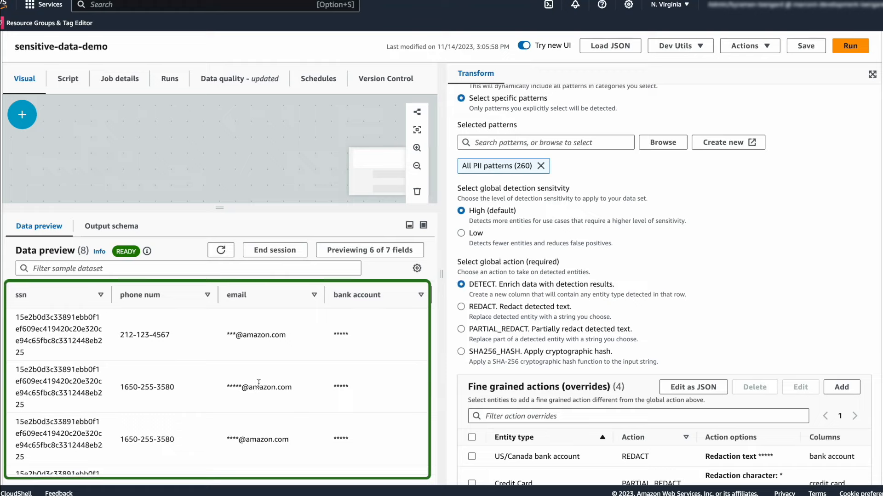
{"action": "scroll", "scroll_direction": "right", "scroll_amount": 3}
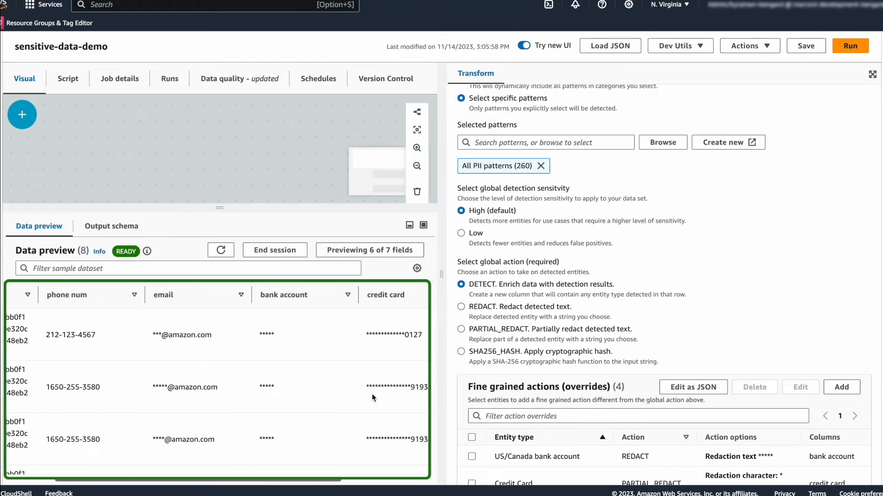
{"action": "scroll", "scroll_direction": "down", "scroll_amount": 3}
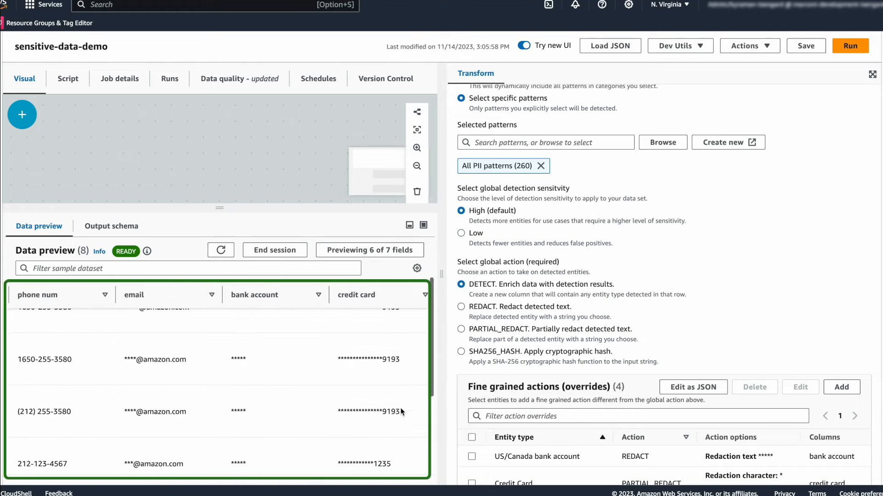
{"action": "scroll", "scroll_direction": "down", "scroll_amount": 3}
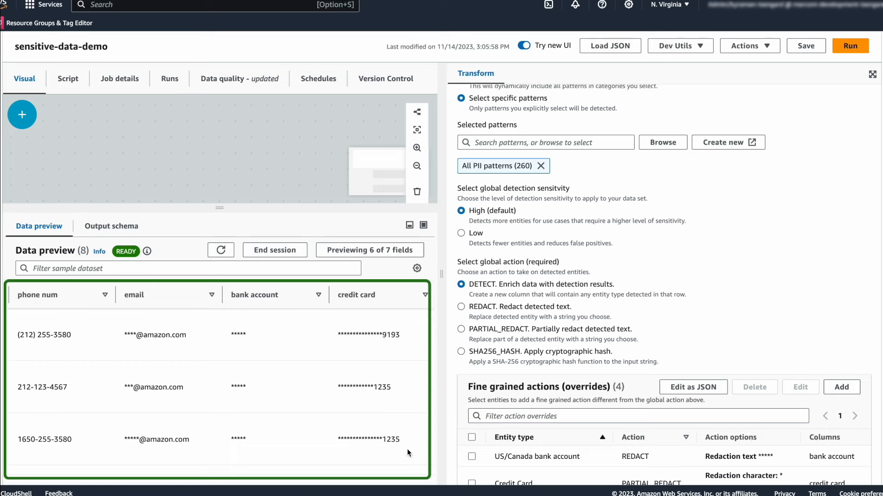
{"action": "mouse_move", "coordinate": [409, 439]}
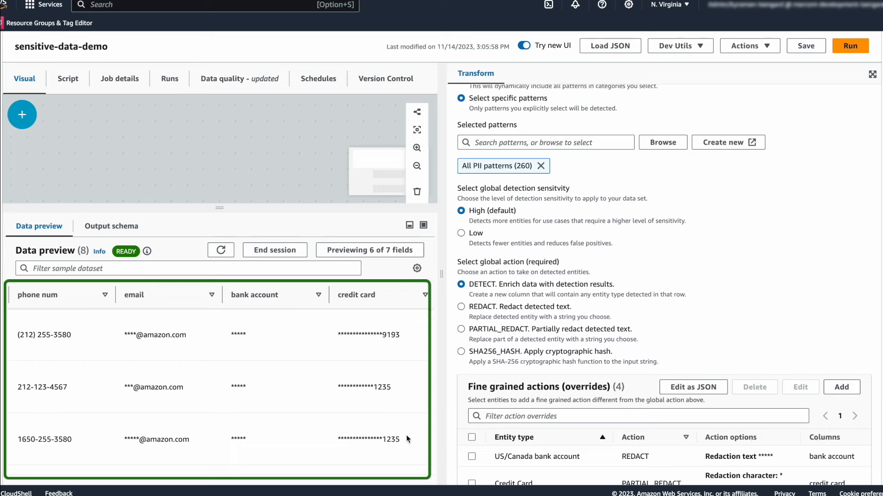